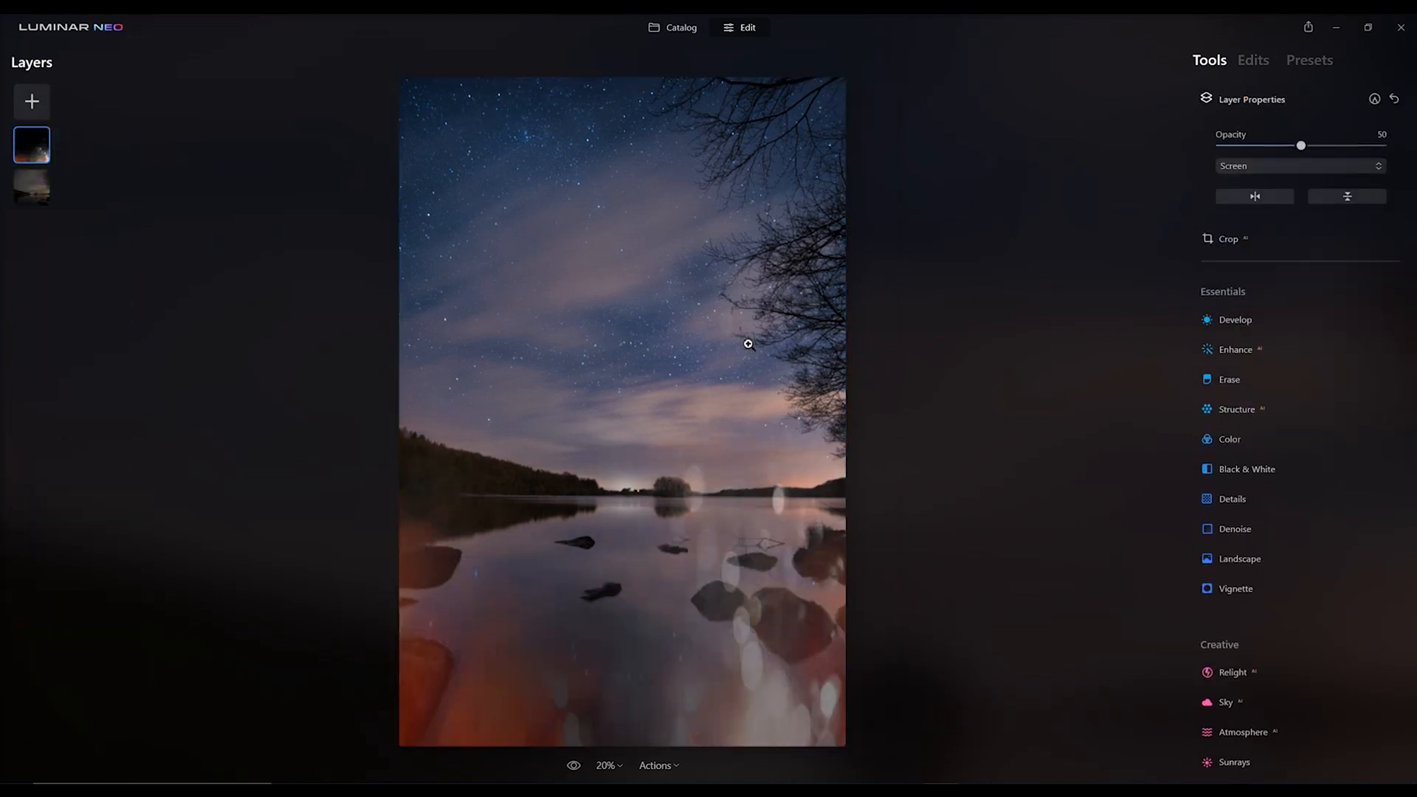
- Bring the bokeh overlay layer to full 100 opacity, keeping Screen blending
left_click_drag(1302, 146, 1381, 146)
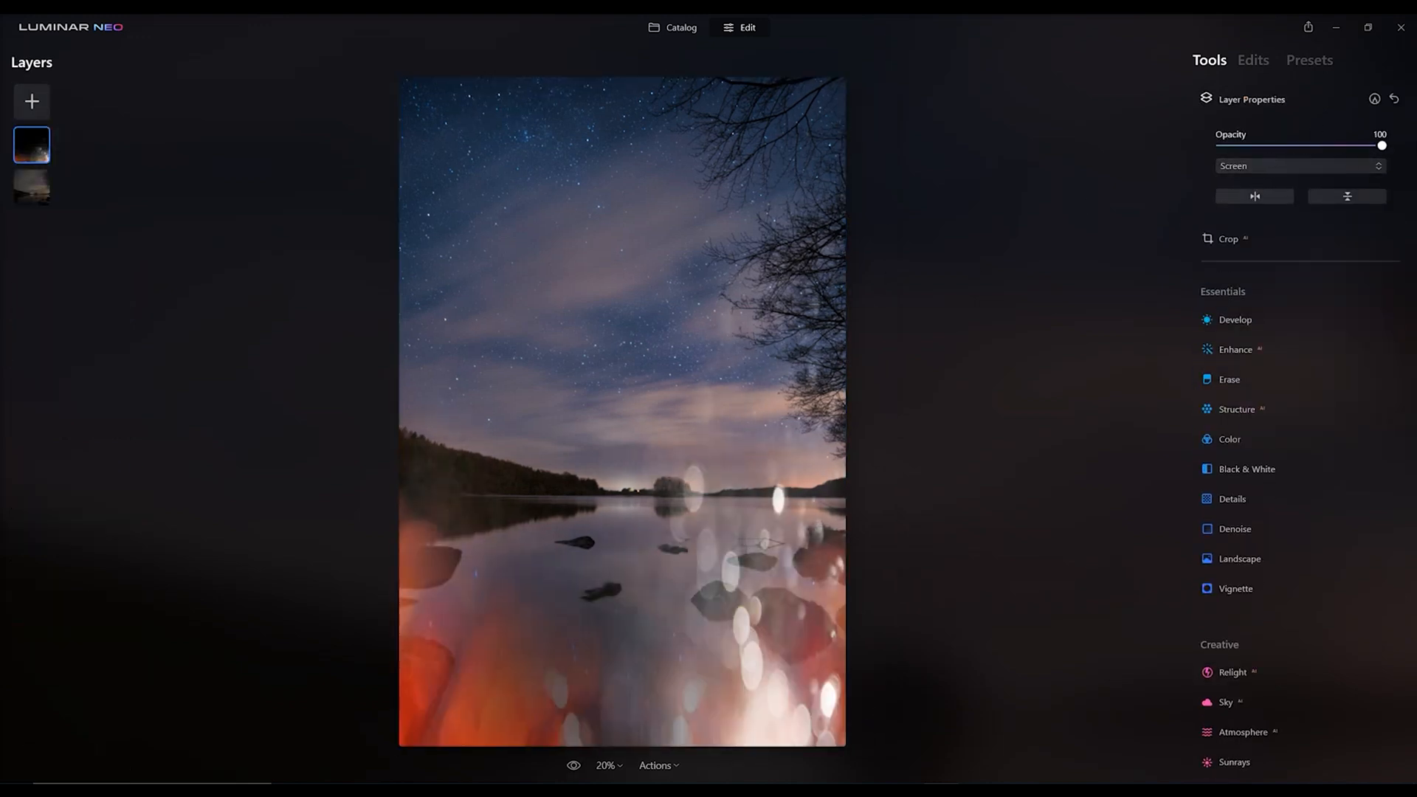
left_click_drag(1382, 146, 1299, 146)
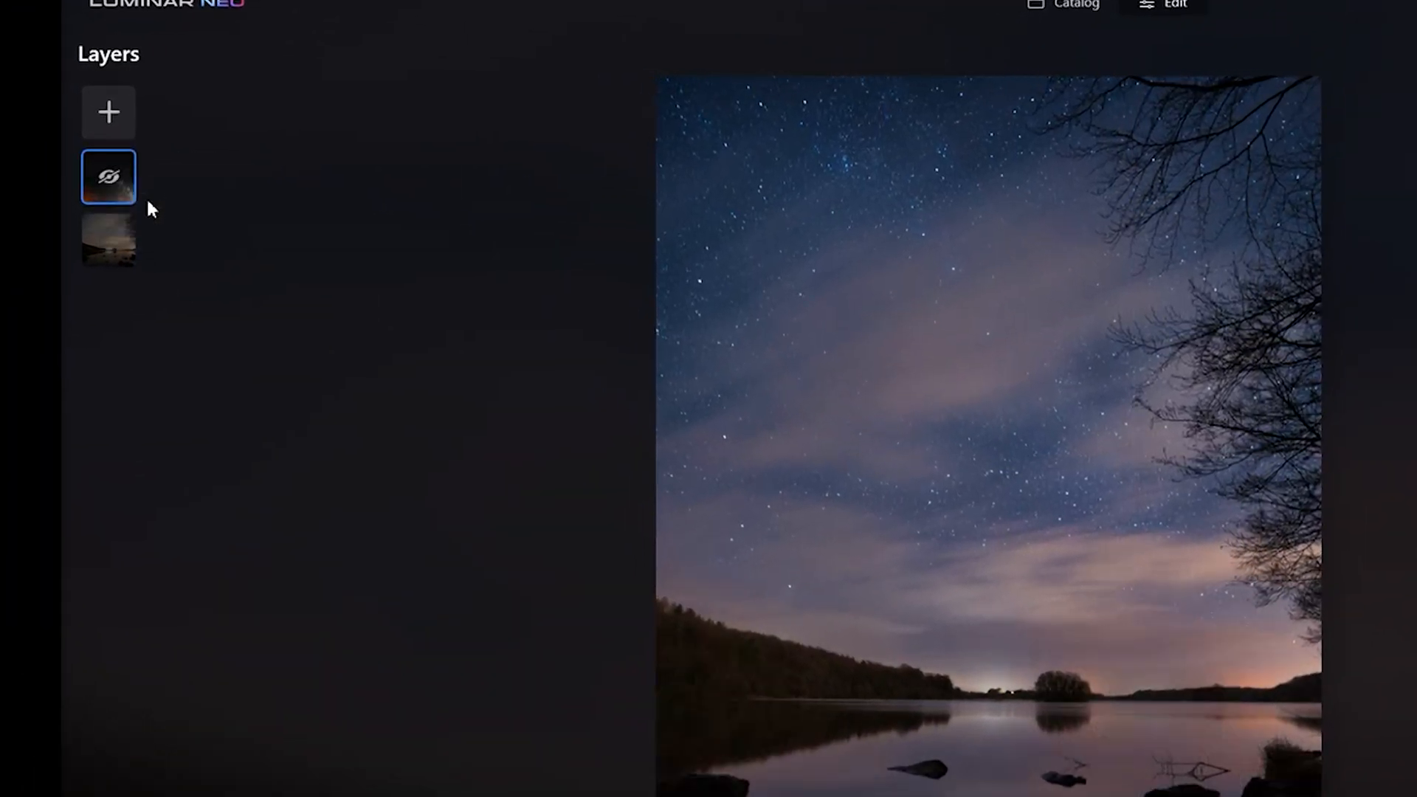
- Remove the hidden overlay layer, leaving the night lake photo, and bring up the Add New Layer choices
left_click(111, 174)
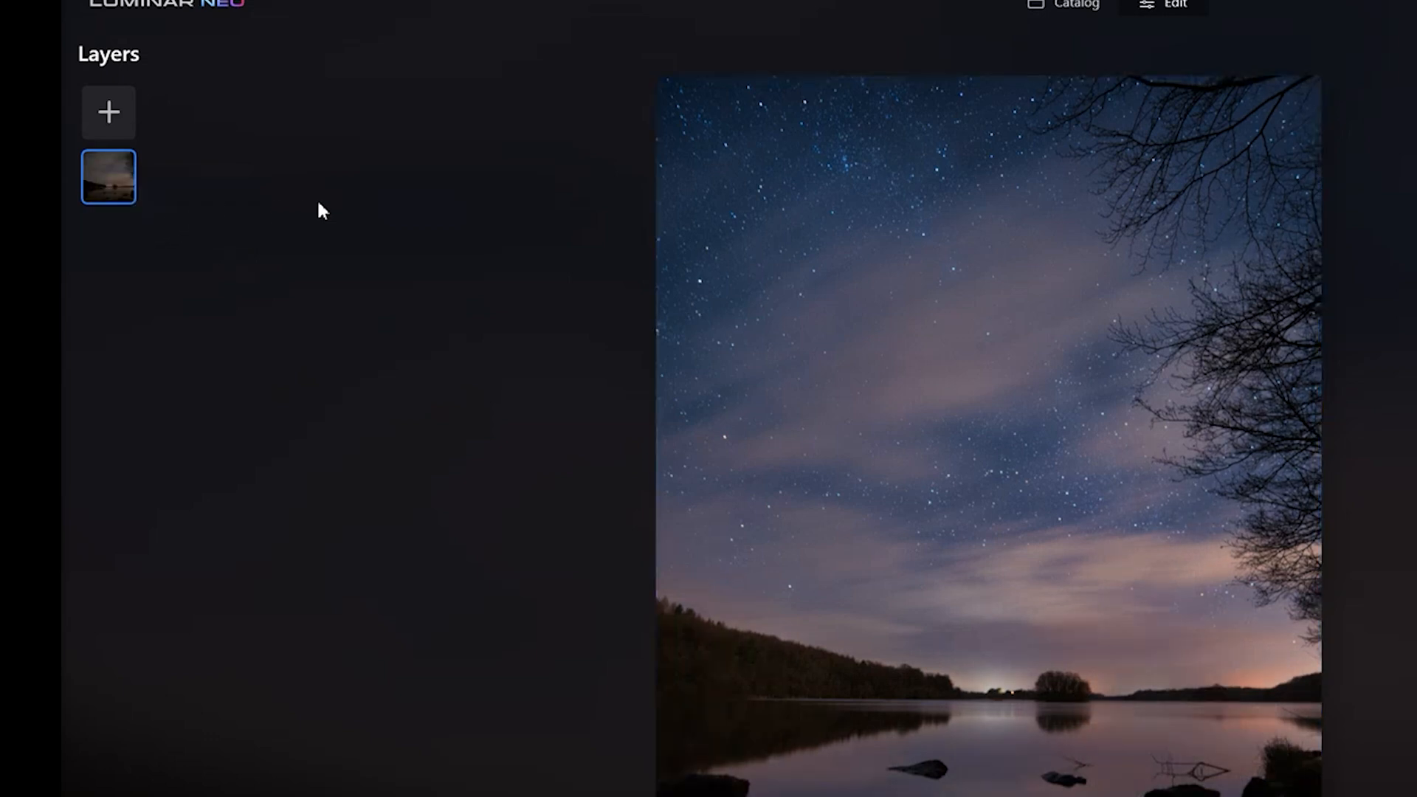
left_click(106, 112)
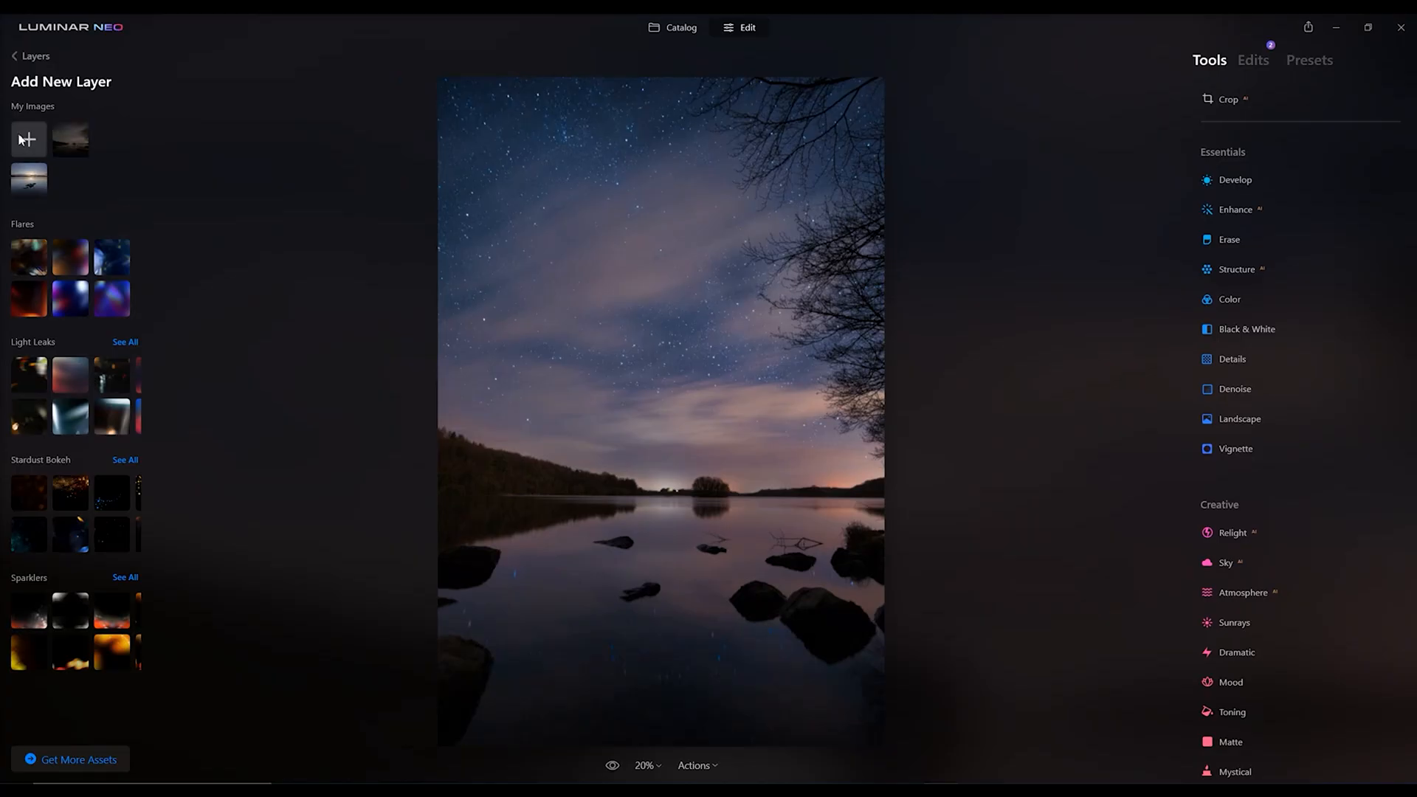